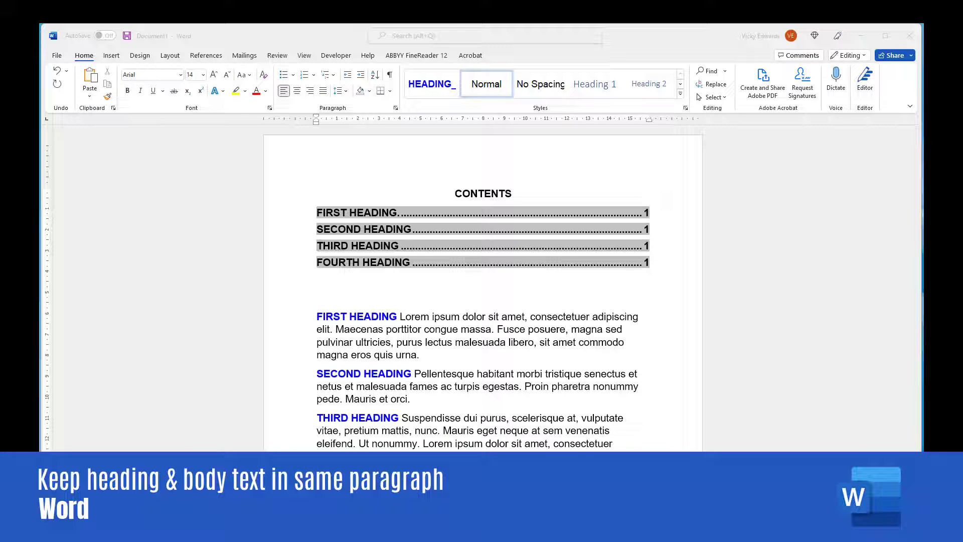
# - Apply the blue all-caps HEADING_ style to the whole first and second paragraphs
pyautogui.scroll(-3)
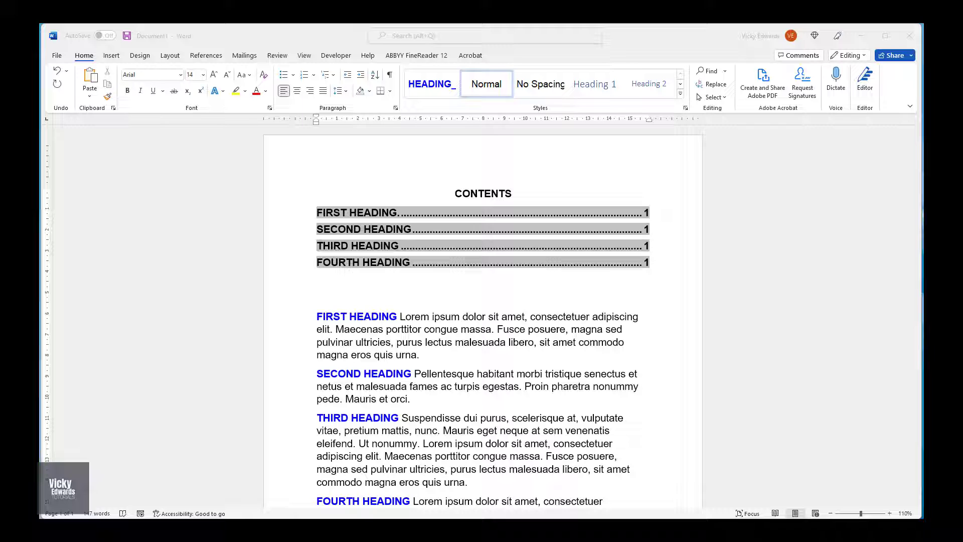
pyautogui.click(685, 108)
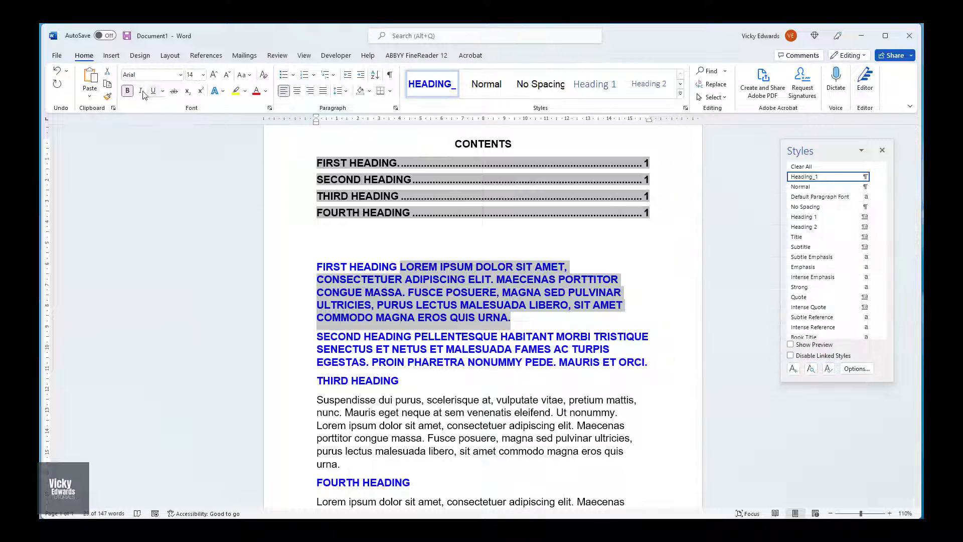
# - Turn off All caps for the body text after the first heading in the Font dialog
pyautogui.click(269, 107)
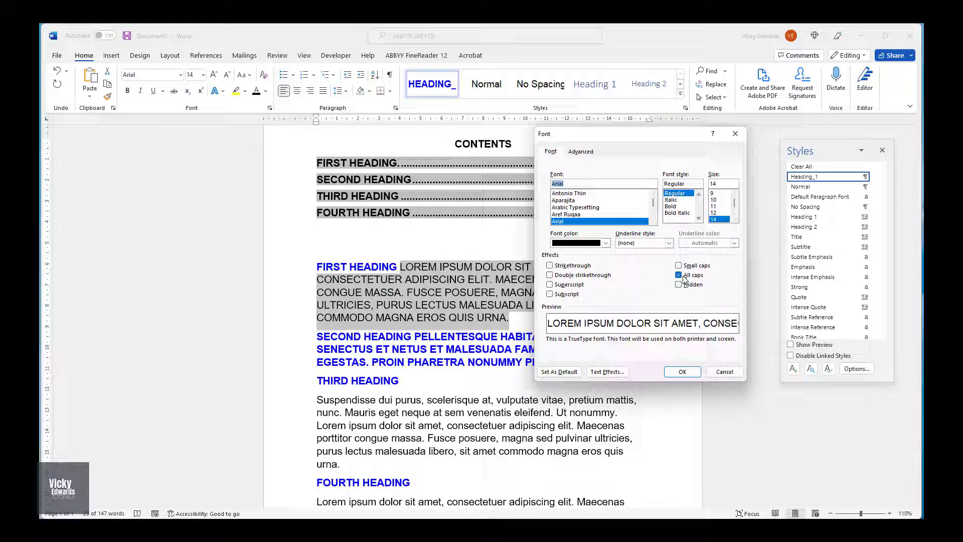
pyautogui.click(682, 371)
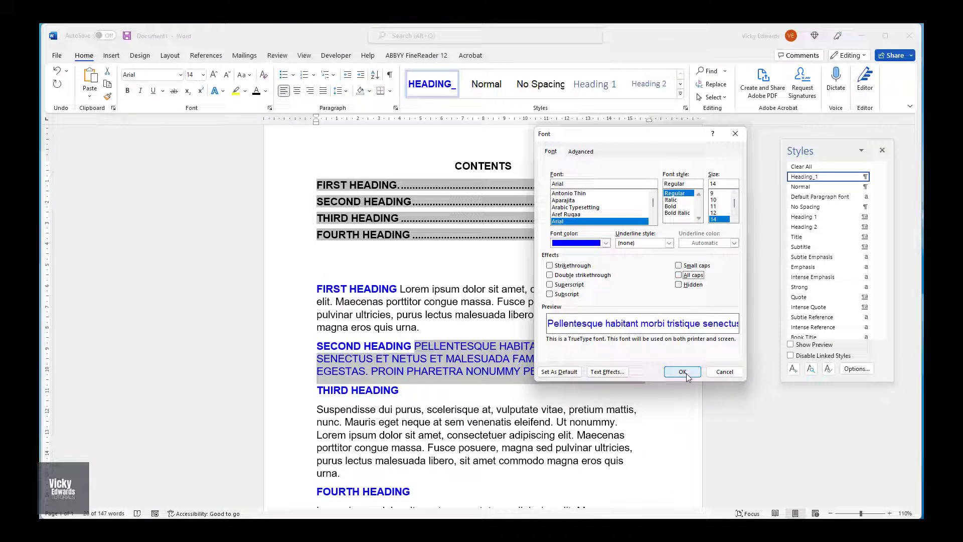
pyautogui.click(683, 372)
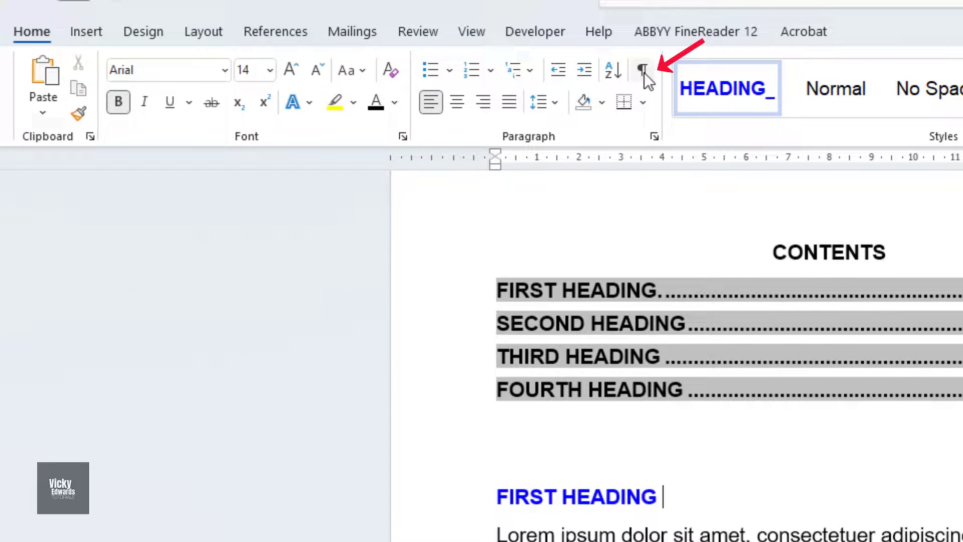
pyautogui.moveTo(650, 80)
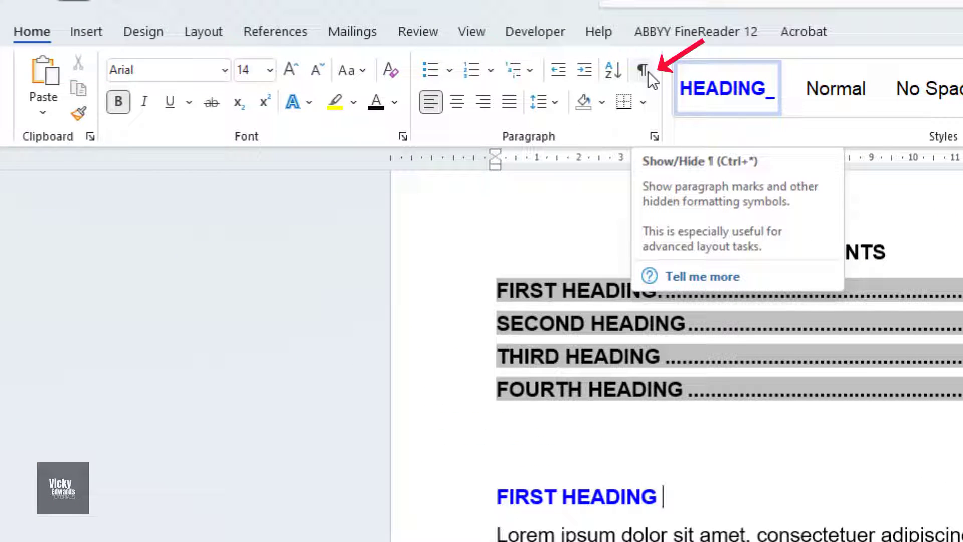
# - Show formatting marks and Ctrl-select the paragraph mark after each blue heading
pyautogui.click(642, 70)
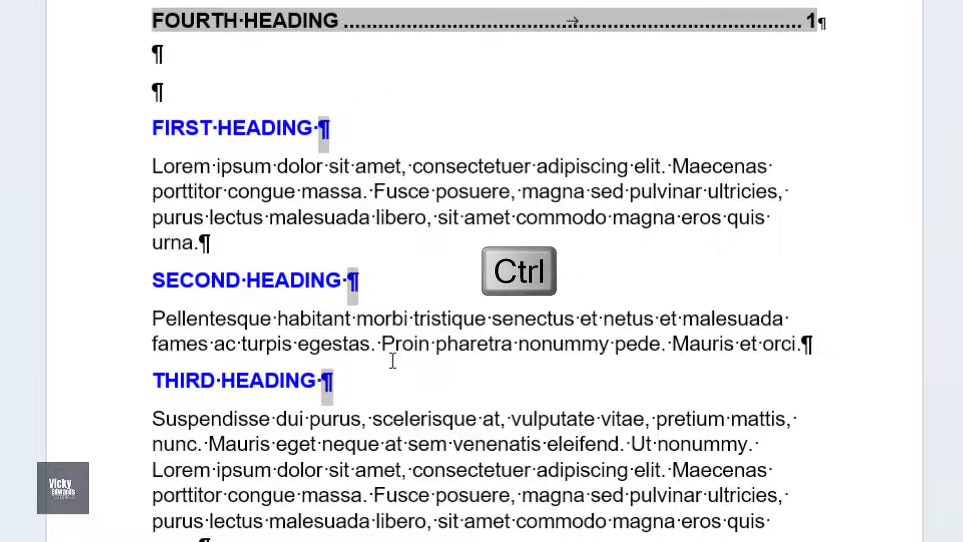
pyautogui.moveTo(320, 135)
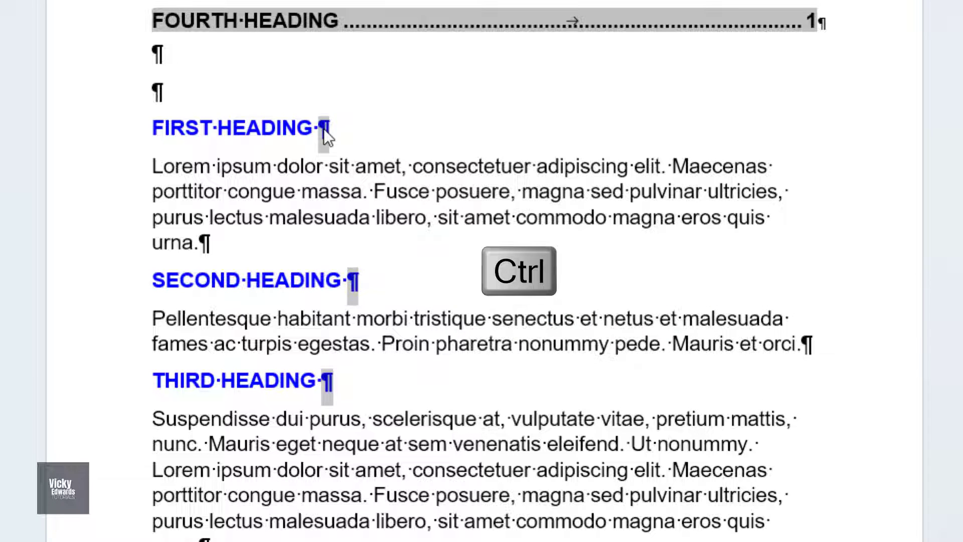
pyautogui.press('Ctrl')
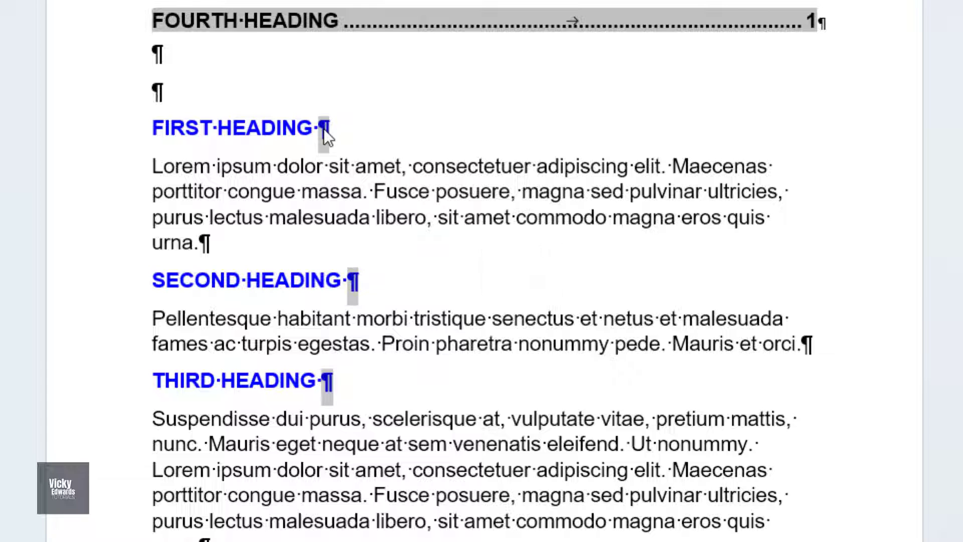
# - Format the selected heading paragraph marks as Hidden text via the Font dialog
pyautogui.rightClick(322, 128)
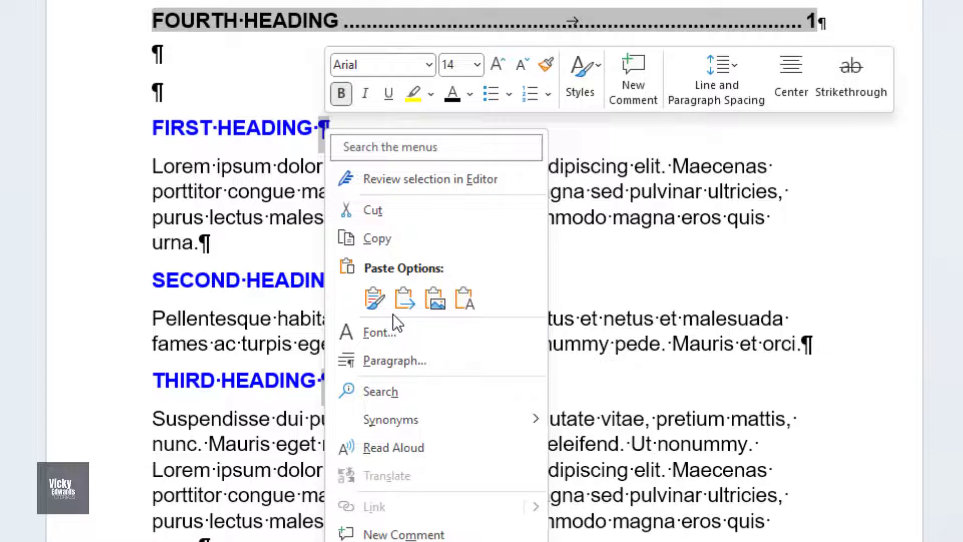
pyautogui.click(380, 332)
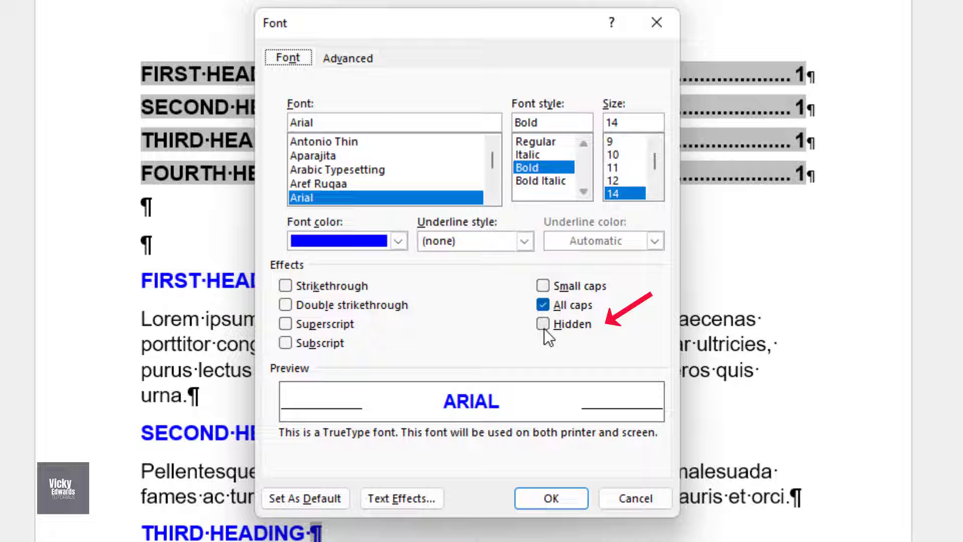
pyautogui.click(544, 323)
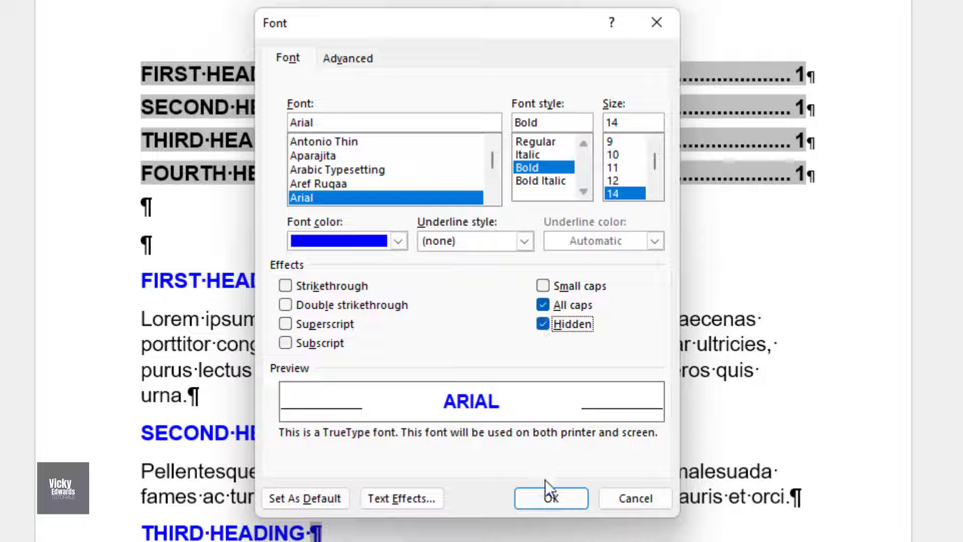
pyautogui.click(550, 499)
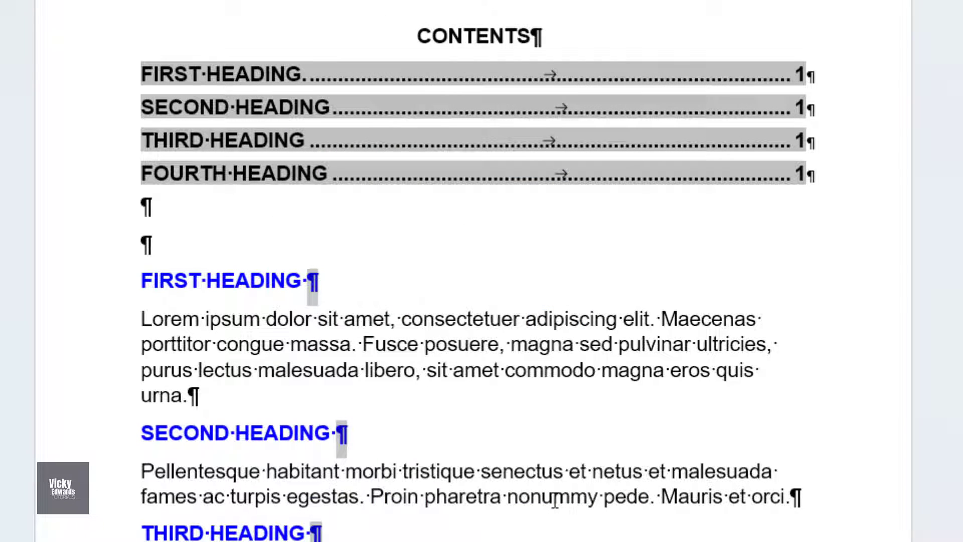
pyautogui.press('Ctrl+Shift+H')
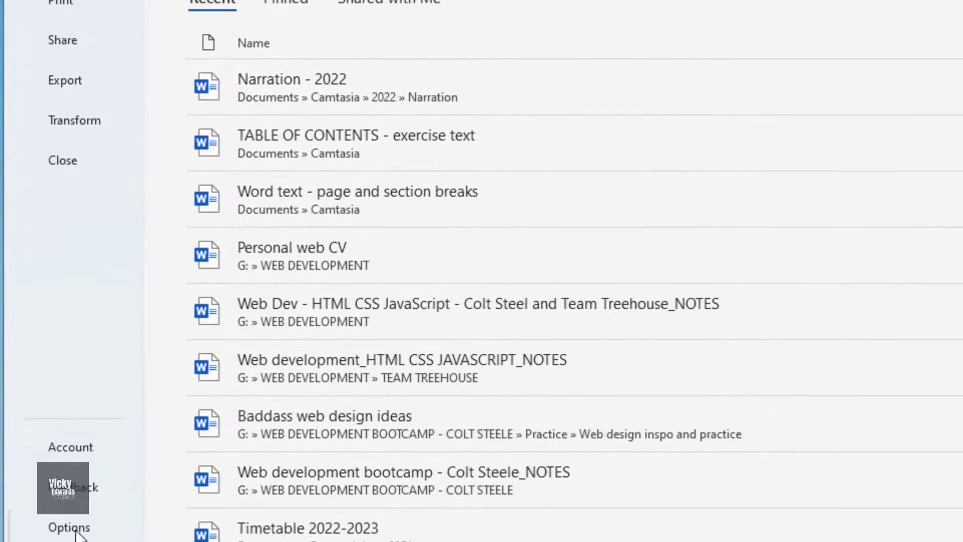
pyautogui.click(72, 528)
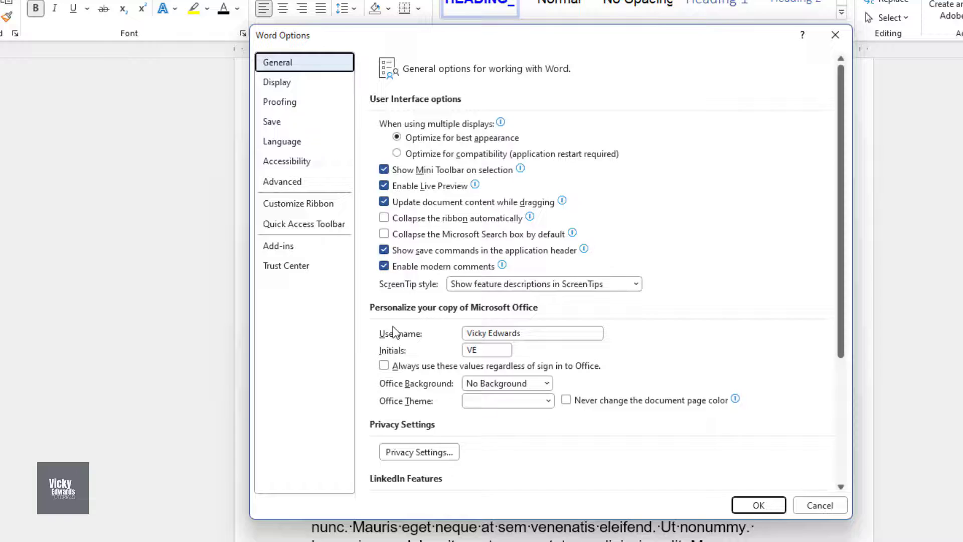
pyautogui.click(277, 82)
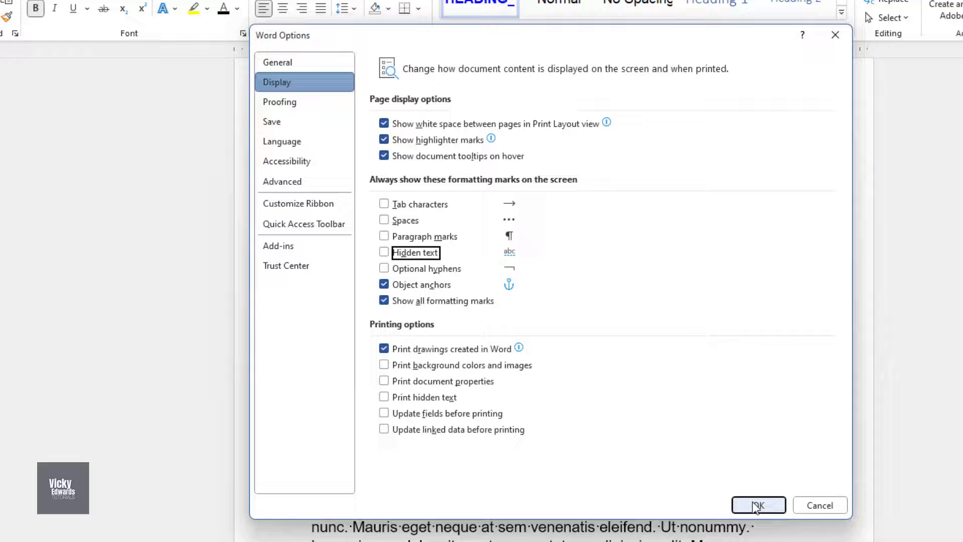
pyautogui.click(758, 505)
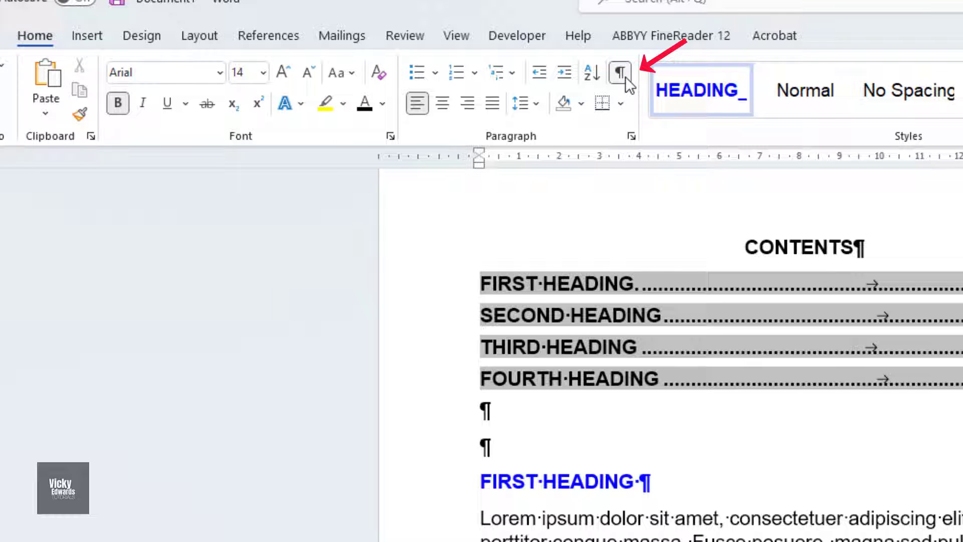
# - Turn off Show/Hide ¶ so headings run into their body paragraphs
pyautogui.click(620, 72)
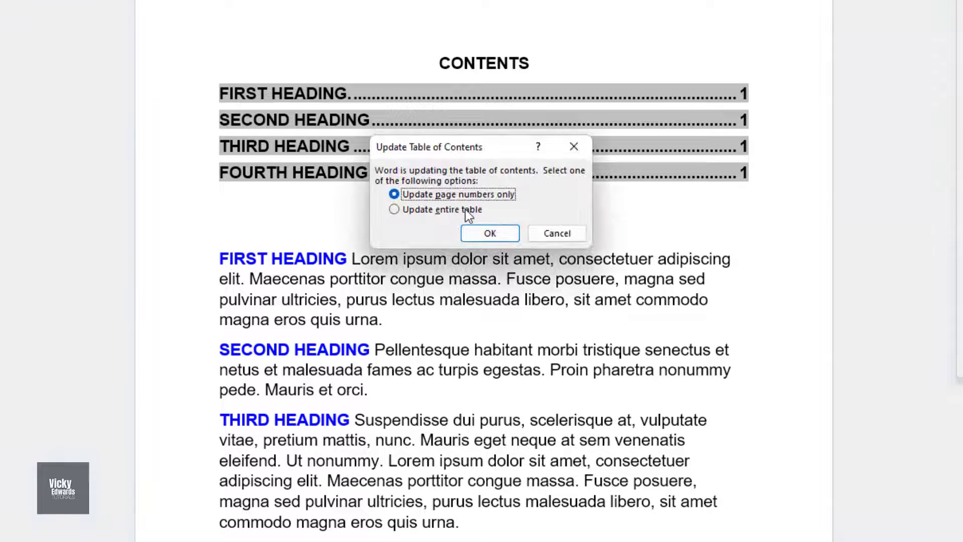
# - Update the entire table of contents, keeping only the four heading entries
pyautogui.click(489, 233)
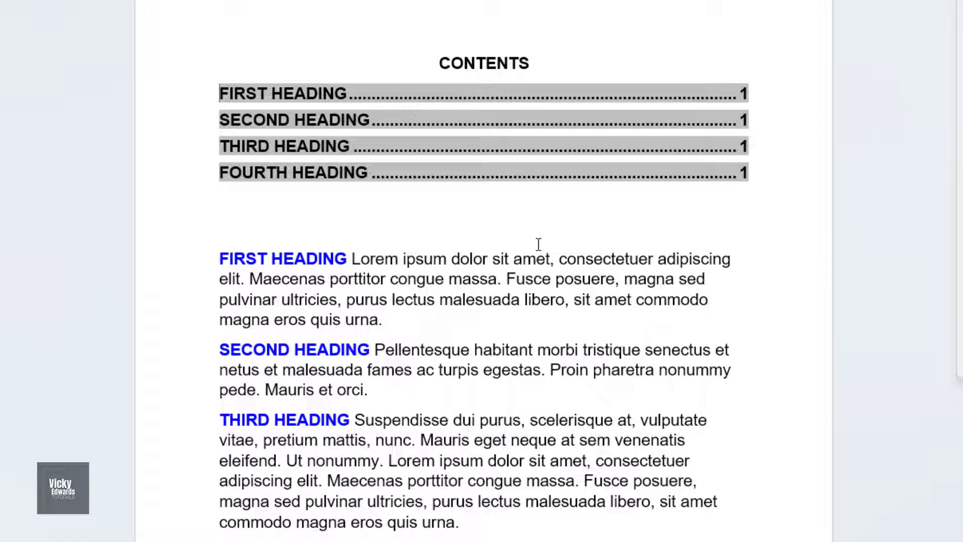
pyautogui.moveTo(751, 351)
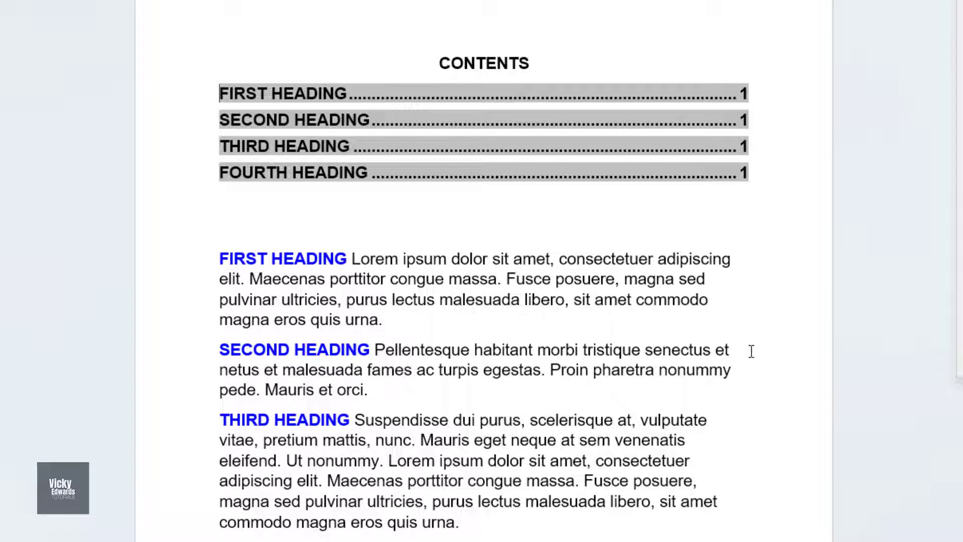